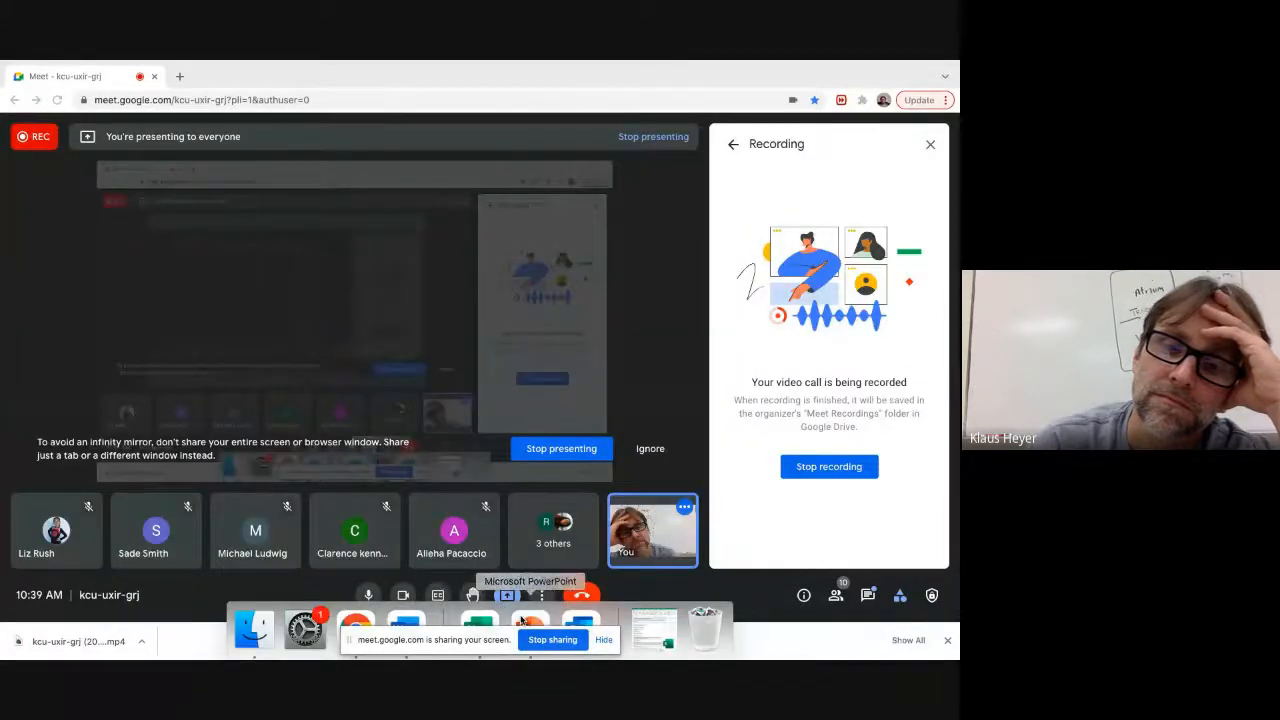
Switch to PowerPoint and present the heart deck up to the Fig. 20.07b circulation diagram
{"action": "left_click", "coordinate": [530, 627]}
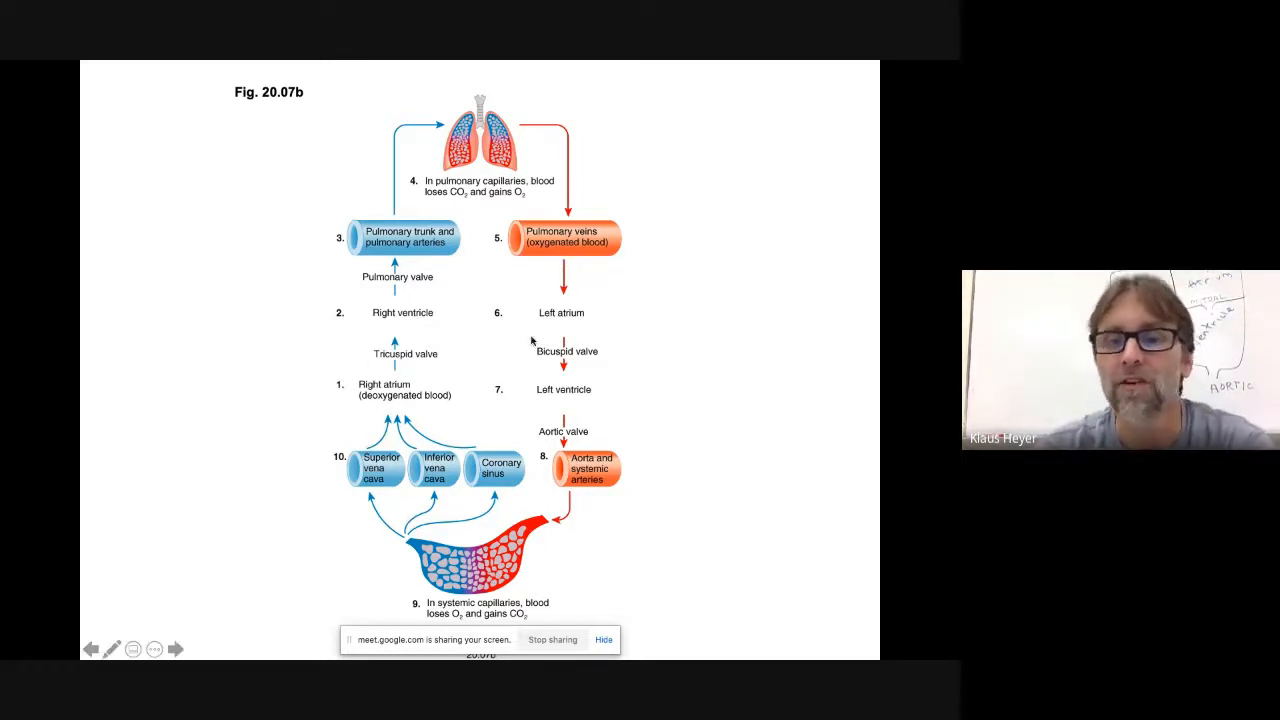
Advance to the Fig. 20.08a coronary arteries figure, then exit to Normal view
{"action": "left_click", "coordinate": [175, 649]}
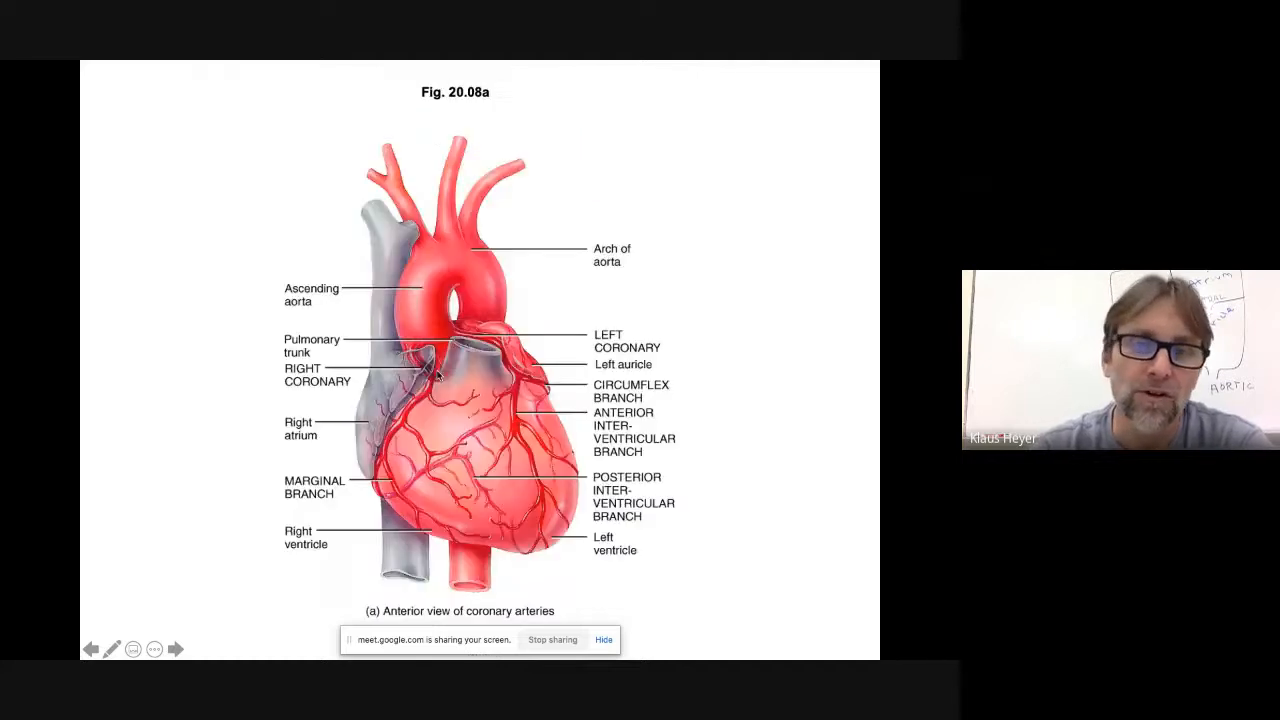
{"action": "left_click", "coordinate": [90, 649]}
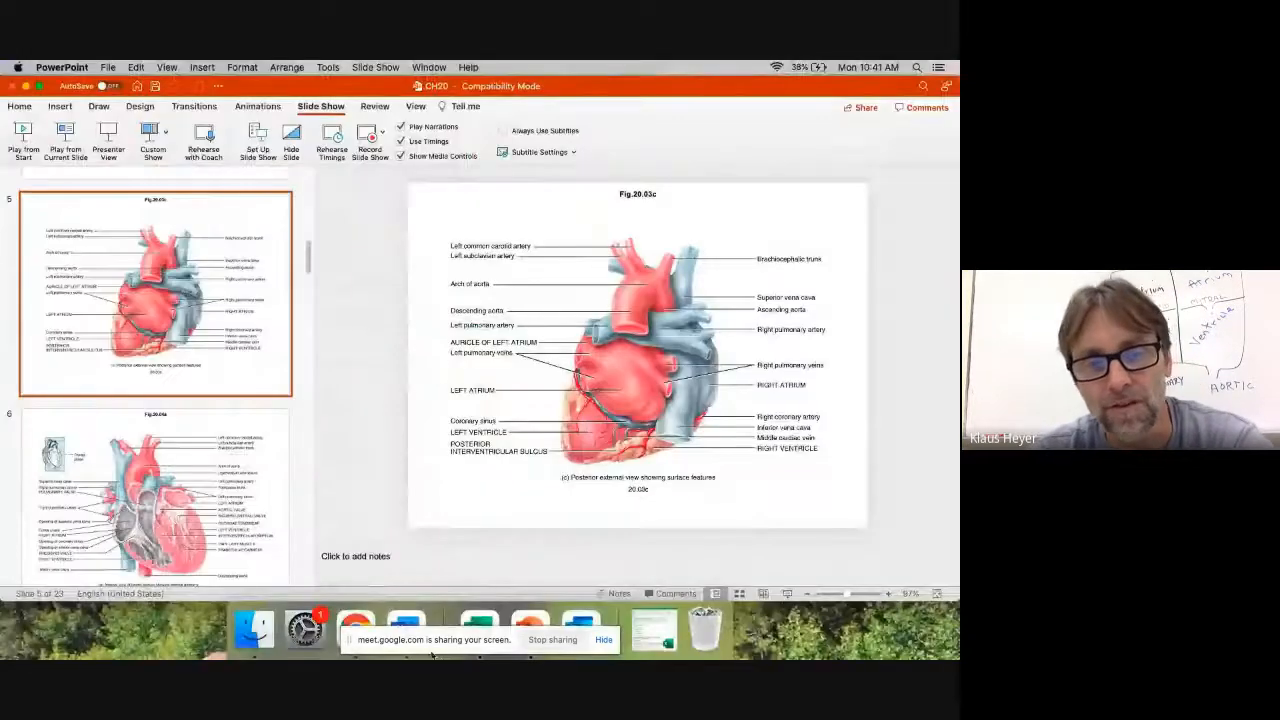
Restart the slideshow and reach the Fig. 20.06a,b bicuspid valve open/closed slide
{"action": "left_click", "coordinate": [355, 628]}
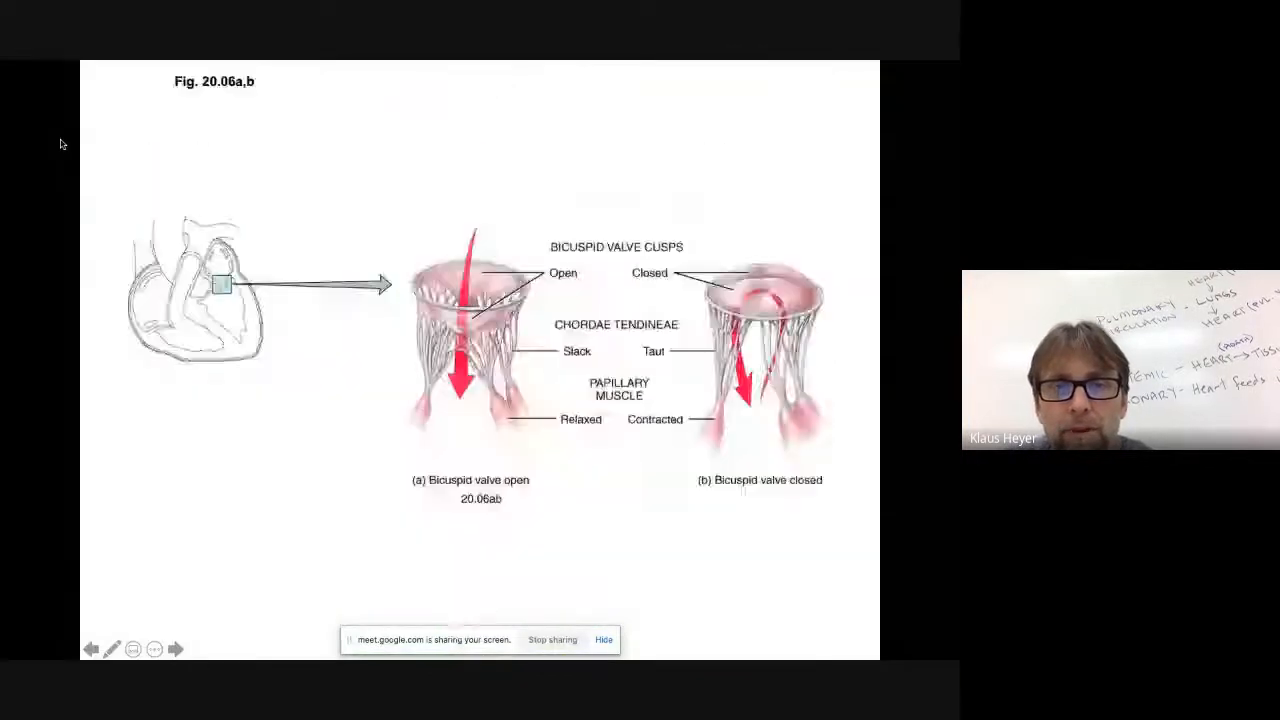
Advance the slideshow to Fig. 20.08a, the anterior view of coronary arteries
{"action": "left_click", "coordinate": [175, 649]}
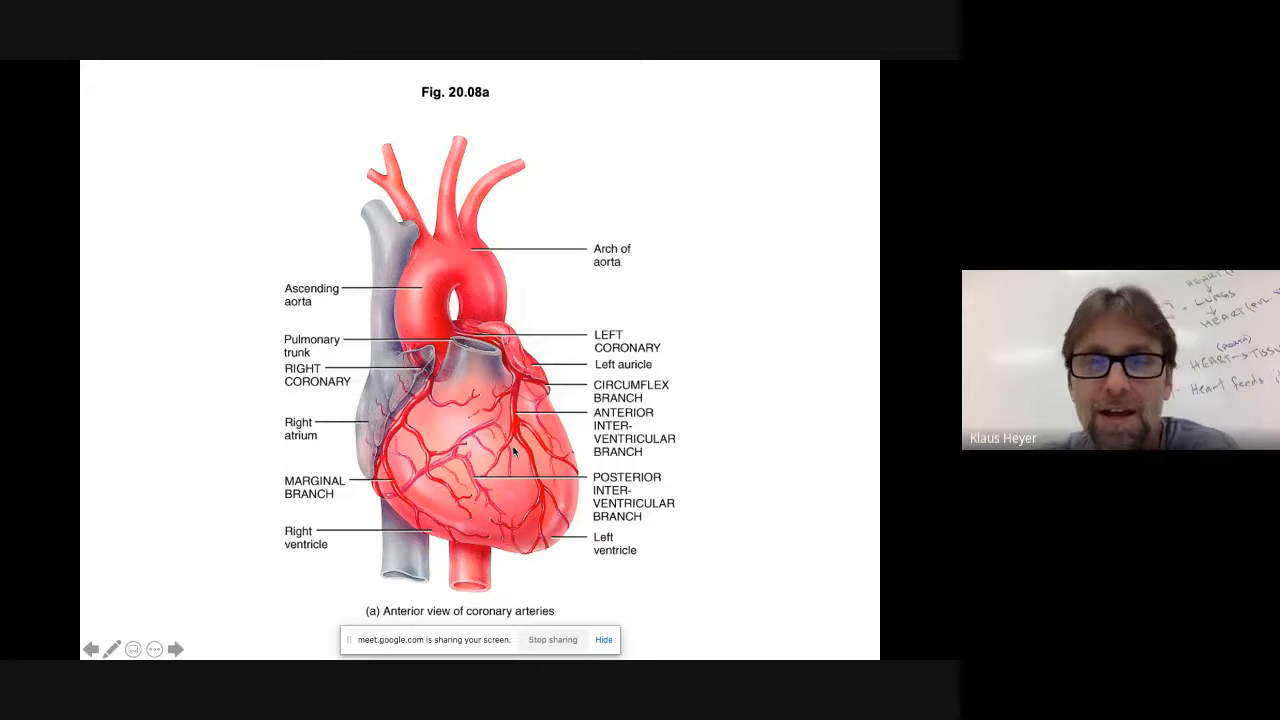
Step from the pericardium slide to Fig. 20.08b, anterior view of coronary veins
{"action": "left_click", "coordinate": [175, 648]}
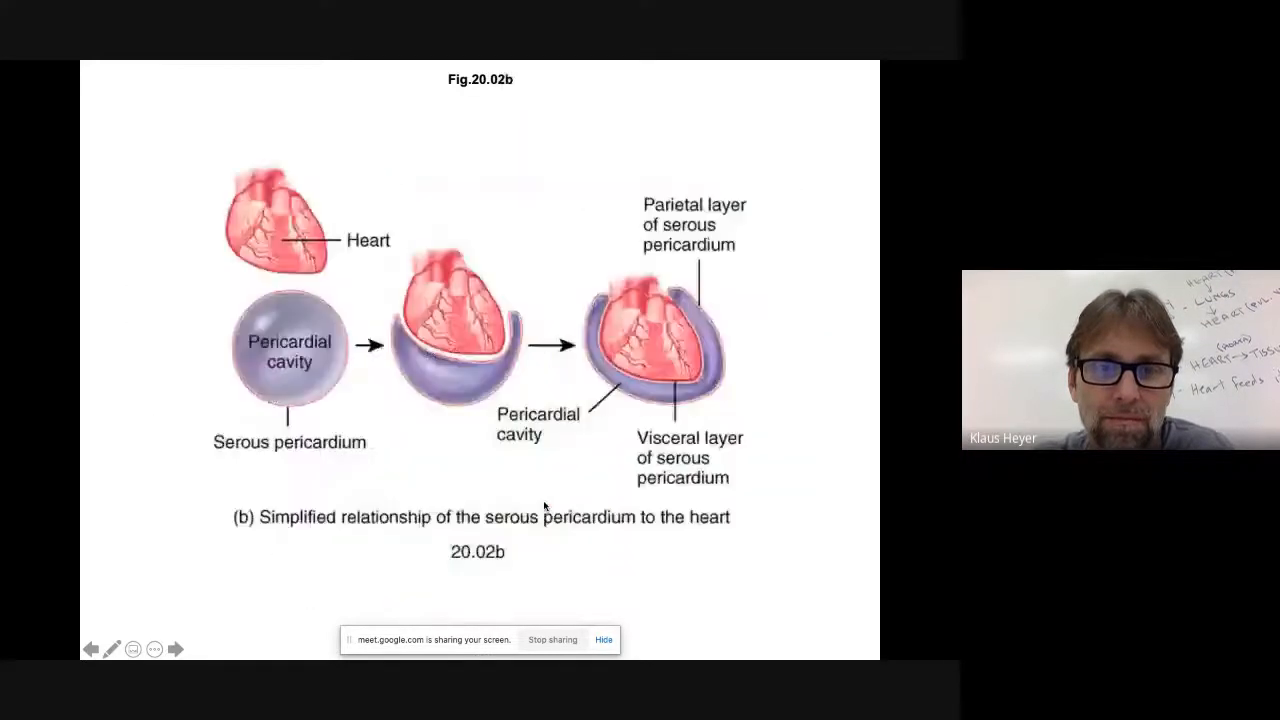
{"action": "left_click", "coordinate": [175, 649]}
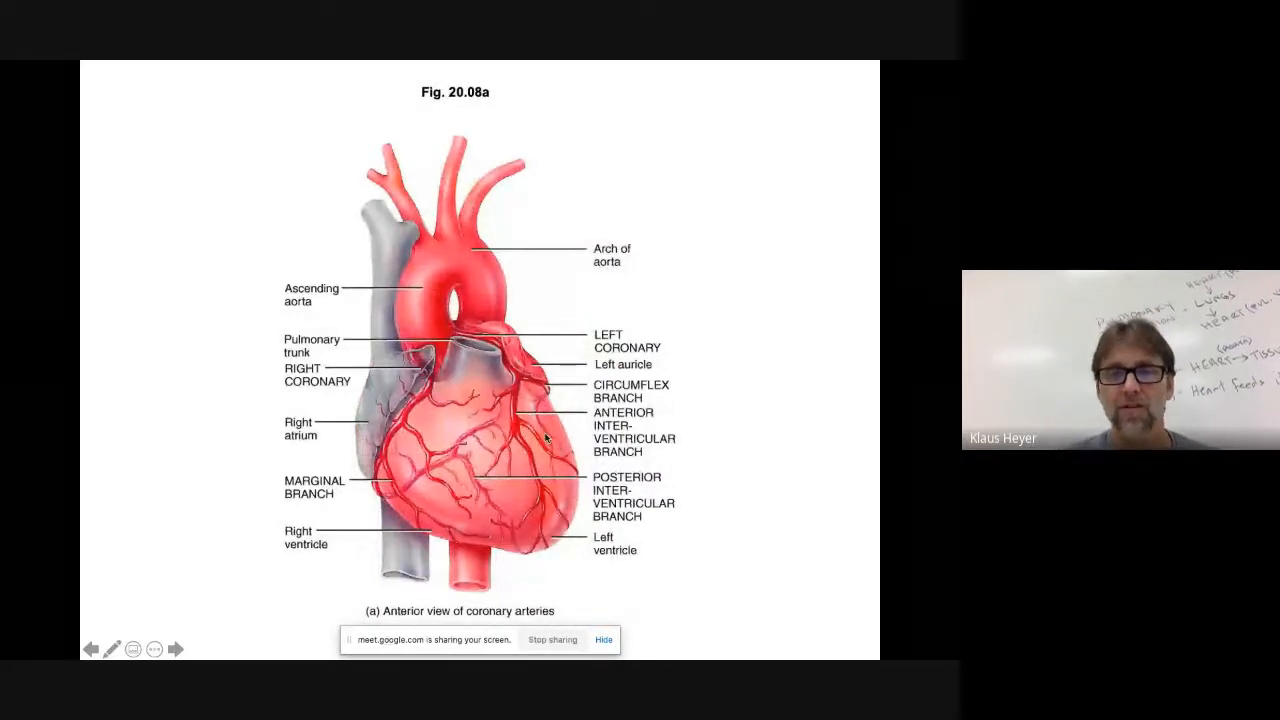
{"action": "left_click", "coordinate": [175, 648]}
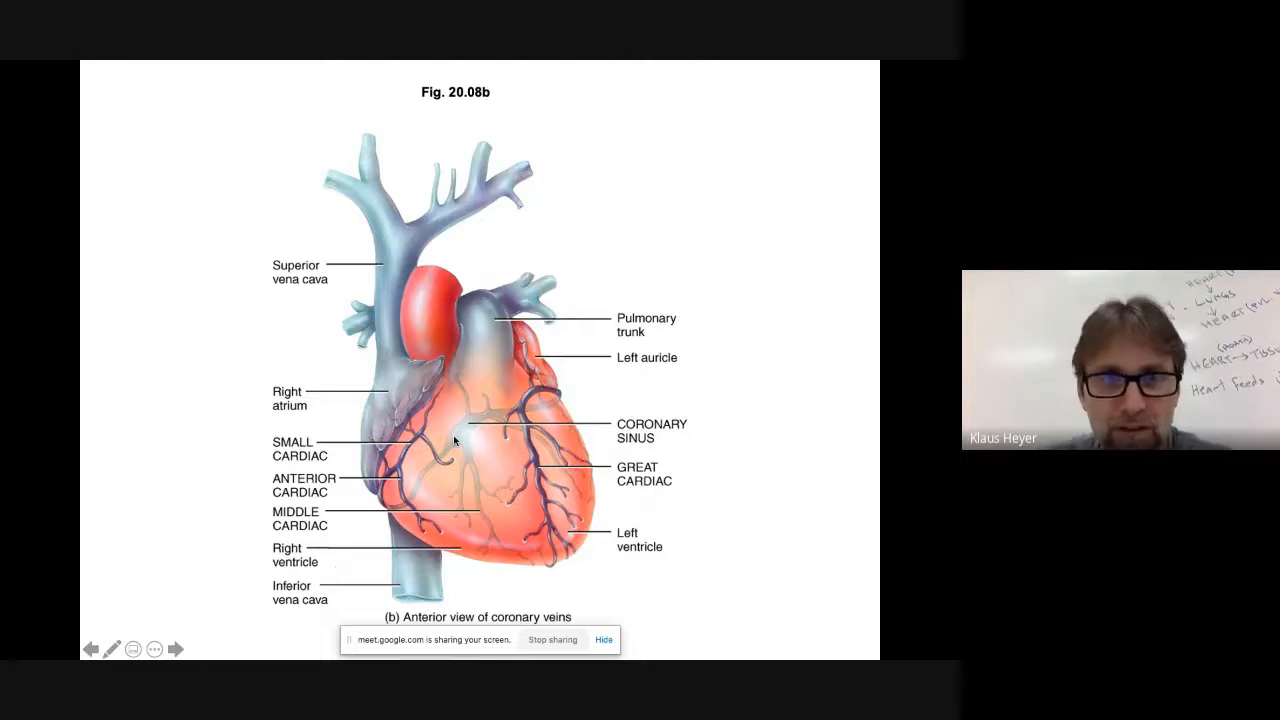
{"action": "left_click", "coordinate": [176, 649]}
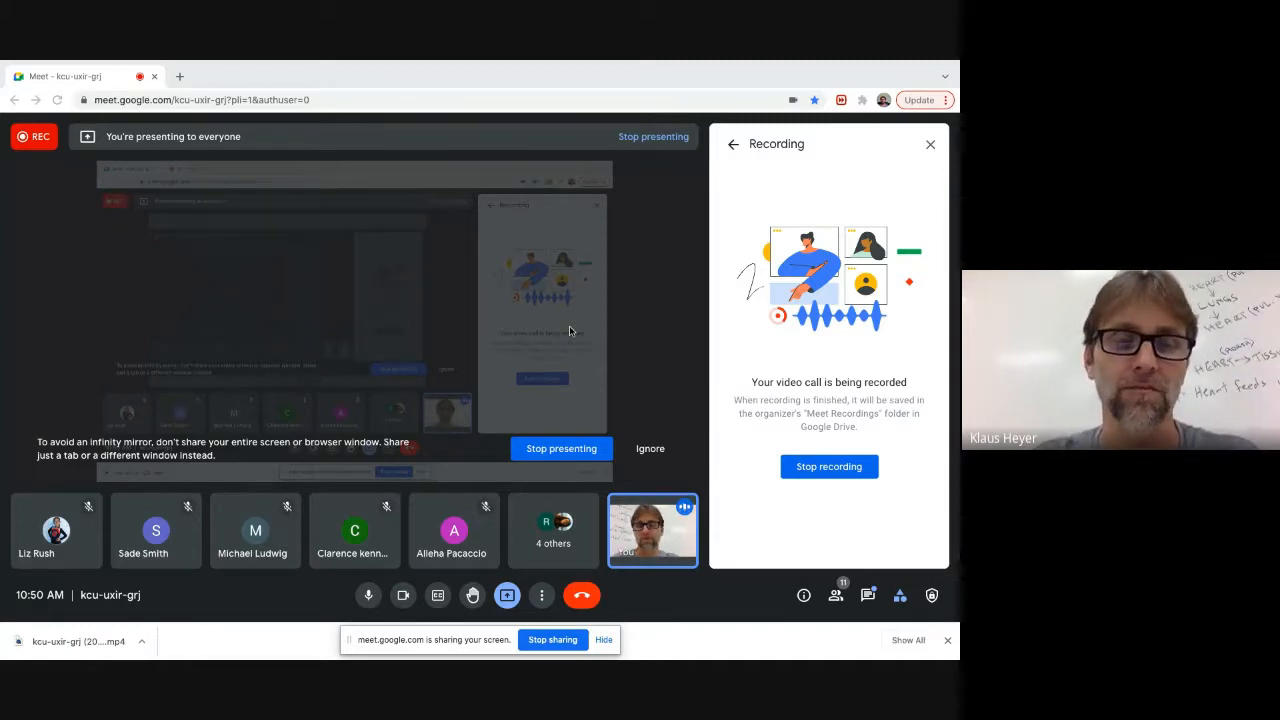
{"action": "mouse_move", "coordinate": [578, 498]}
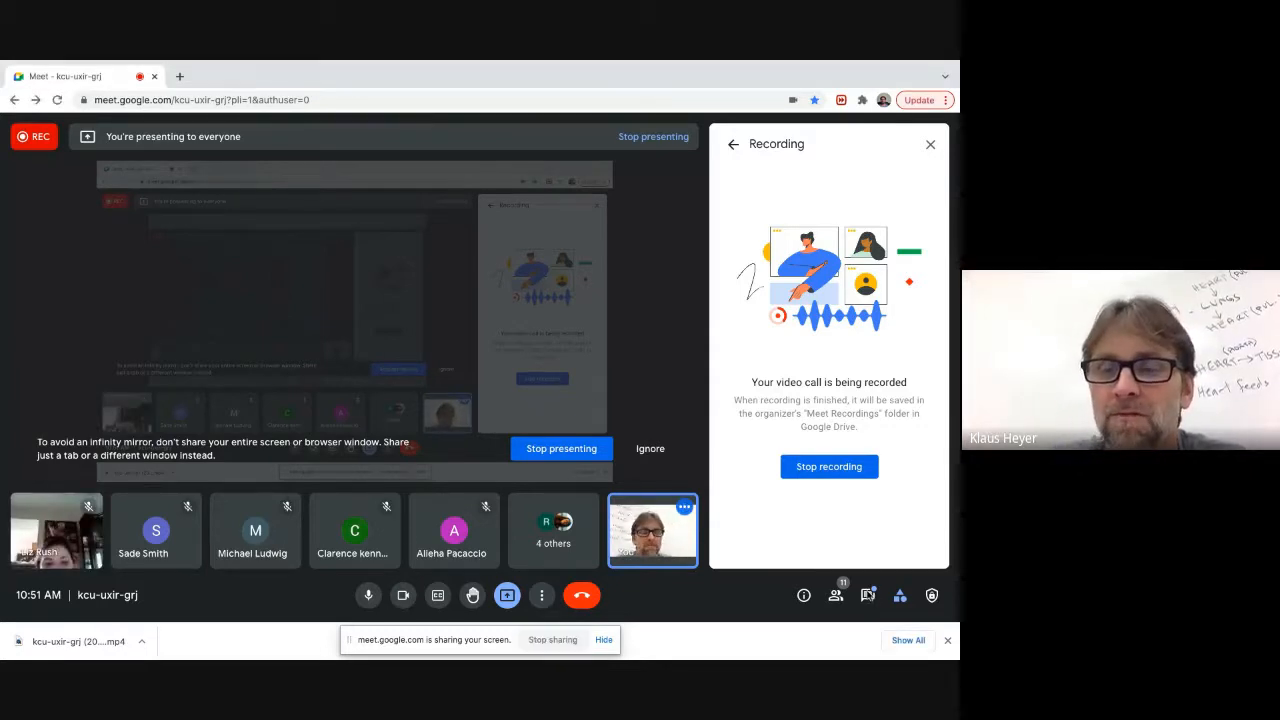
Open the Meet chat and send 'Fate of RBC' to everyone
{"action": "left_click", "coordinate": [867, 595]}
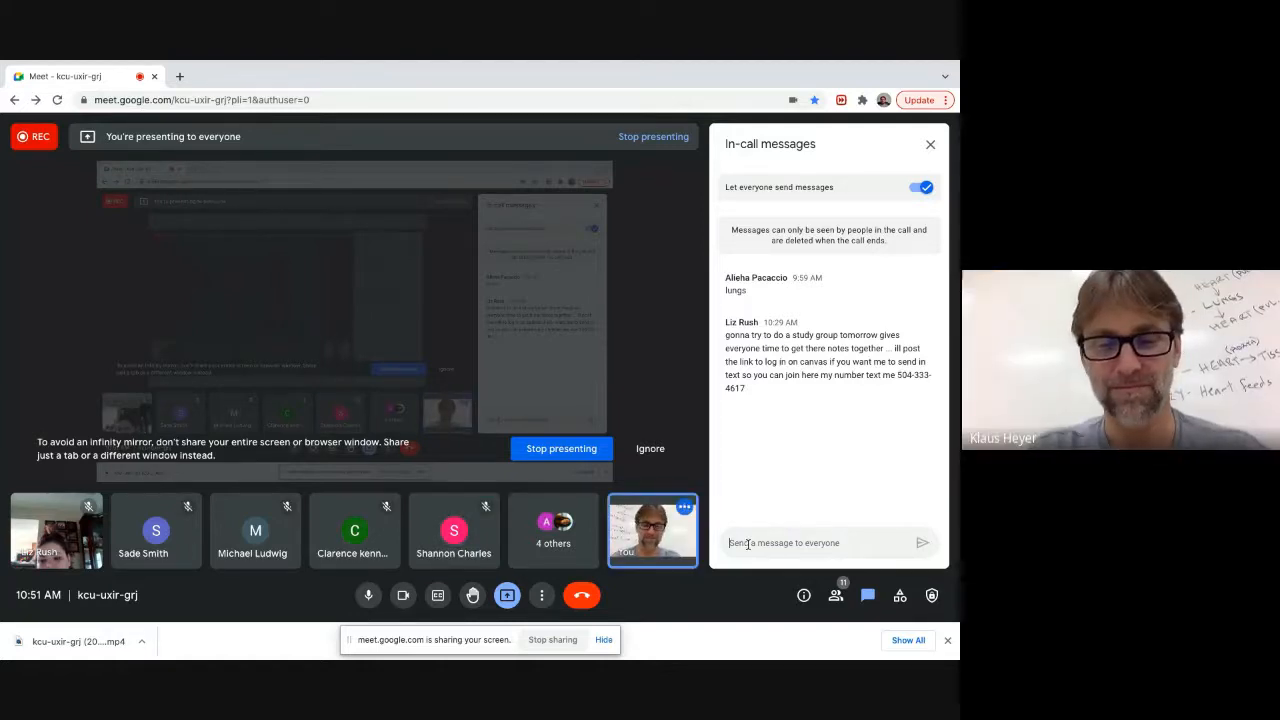
{"action": "type", "text": "Fate of"}
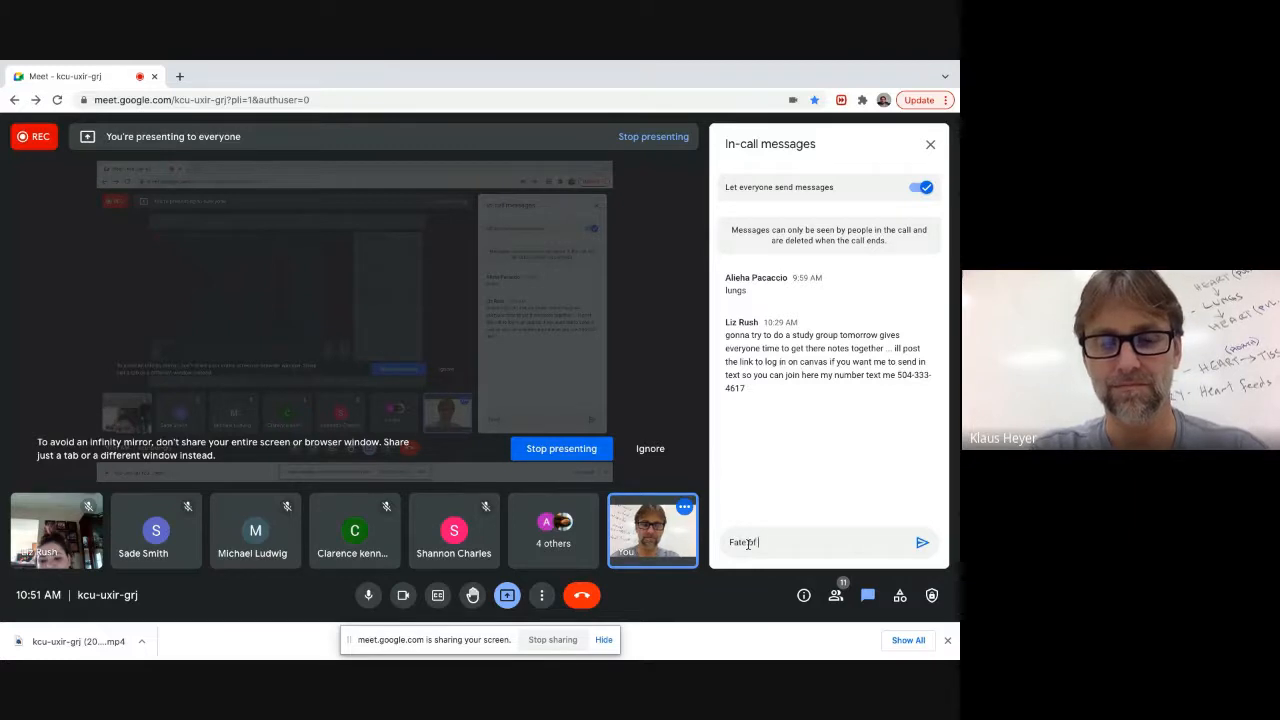
{"action": "type", "text": "RBC"}
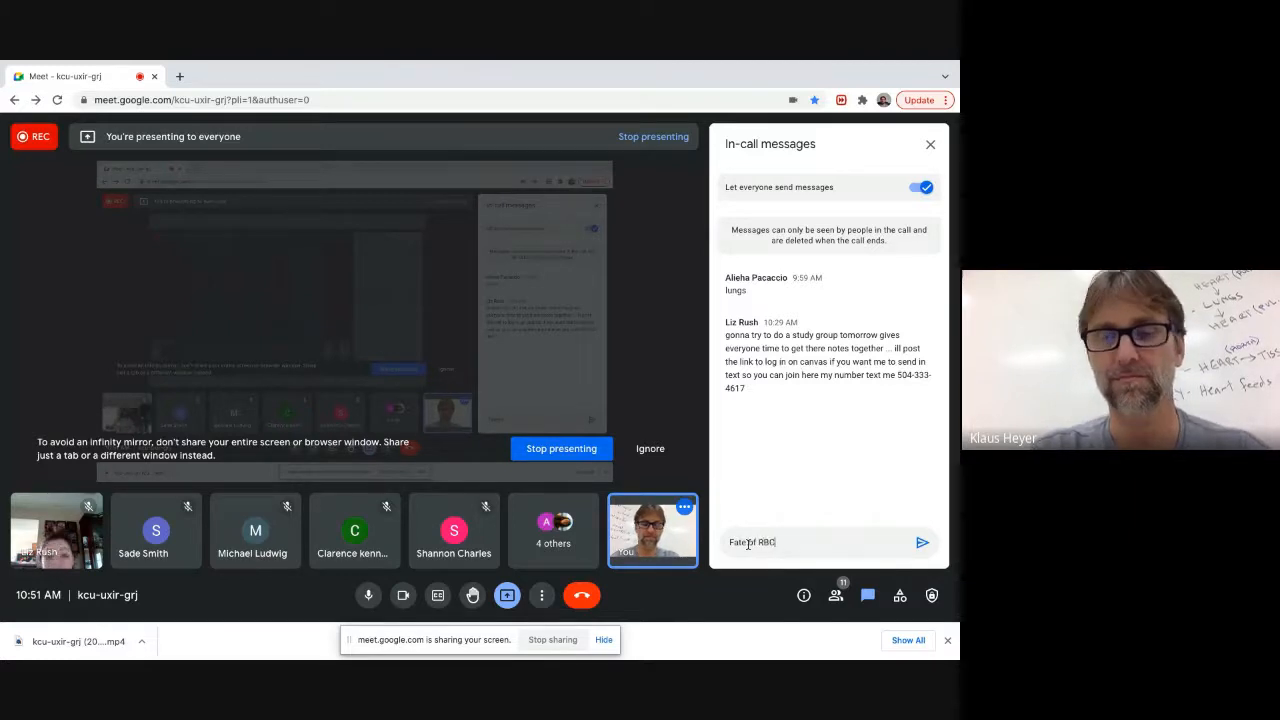
{"action": "left_click", "coordinate": [921, 542]}
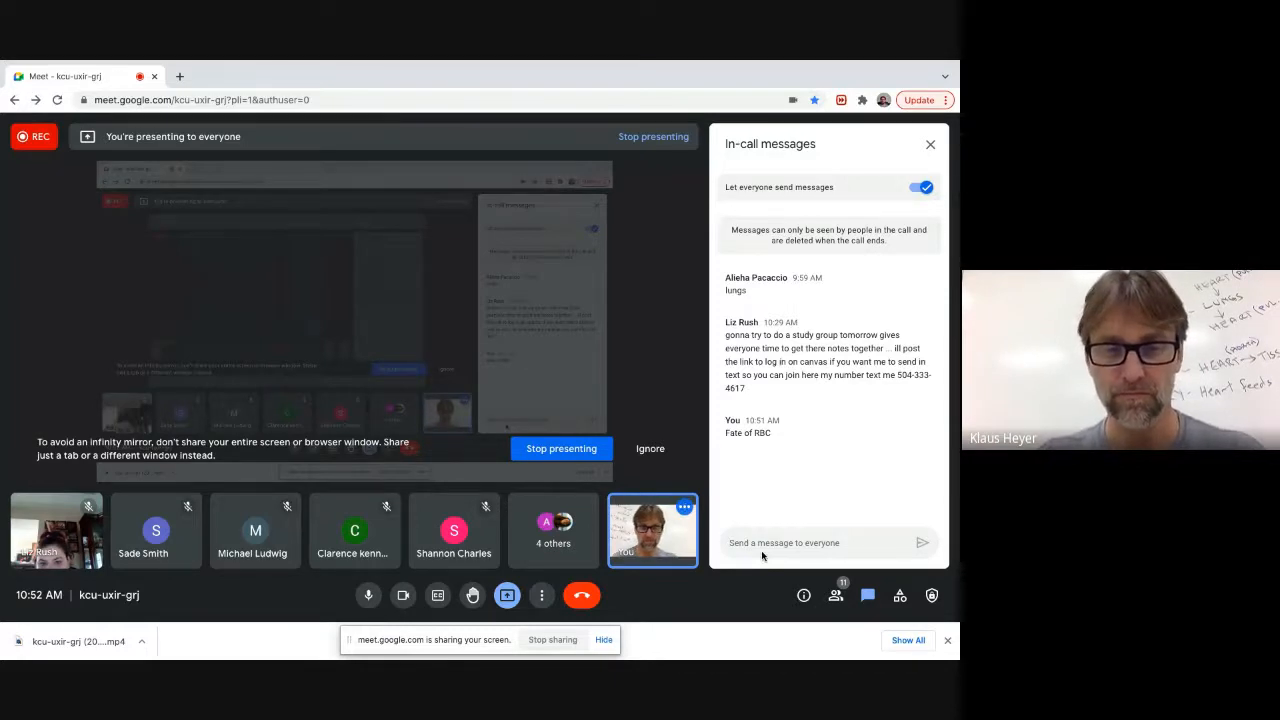
Type and send 'What are the 5 leukocytes? High levels?' in the chat
{"action": "type", "text": "What are."}
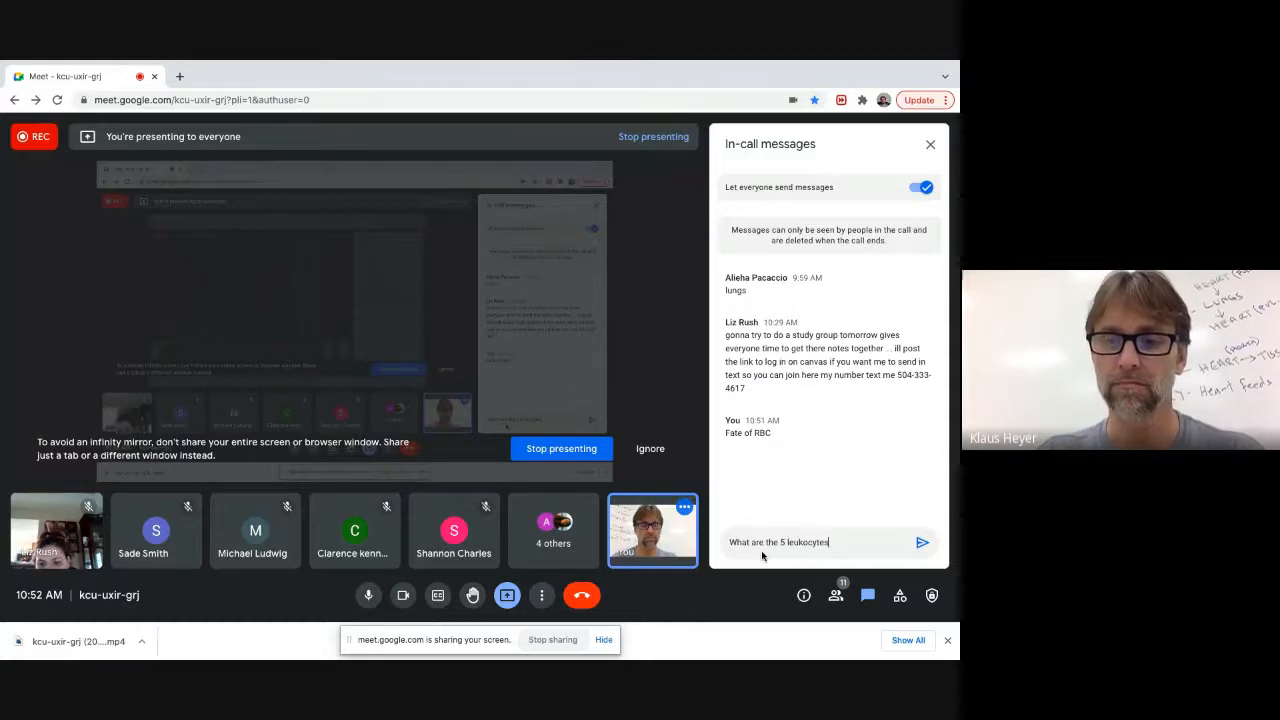
{"action": "type", "text": "?"}
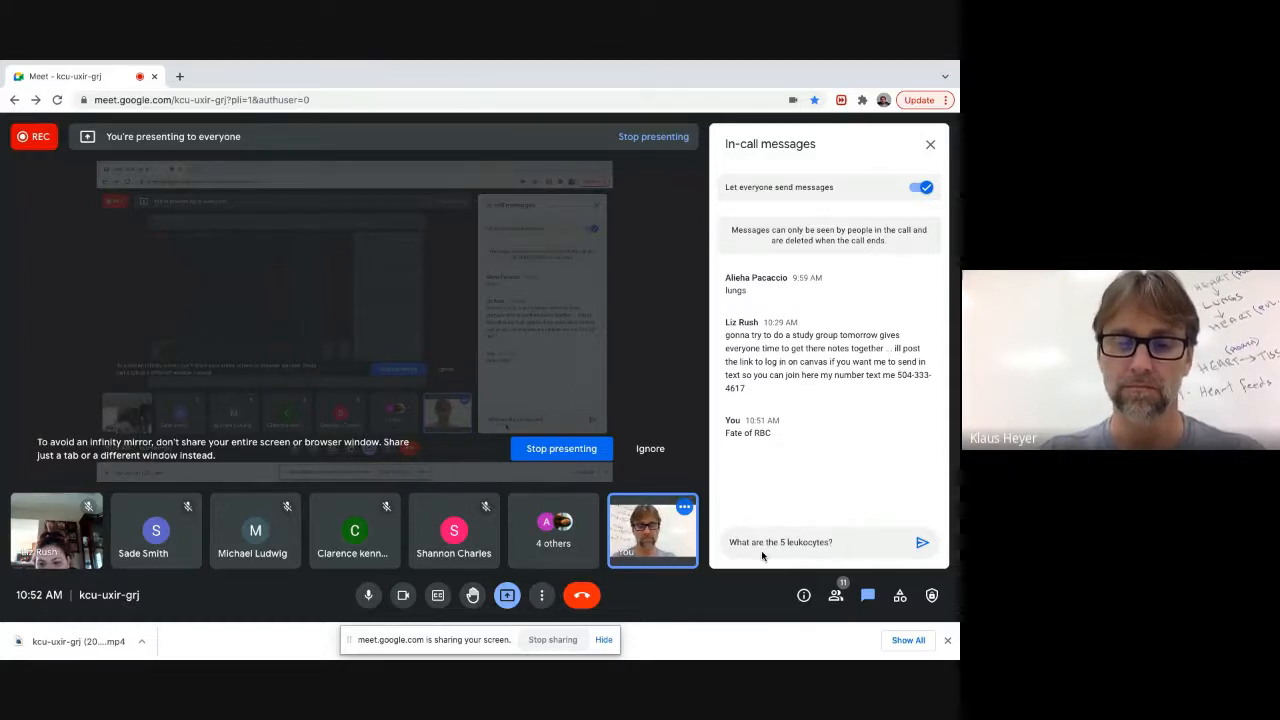
{"action": "type", "text": "High levels"}
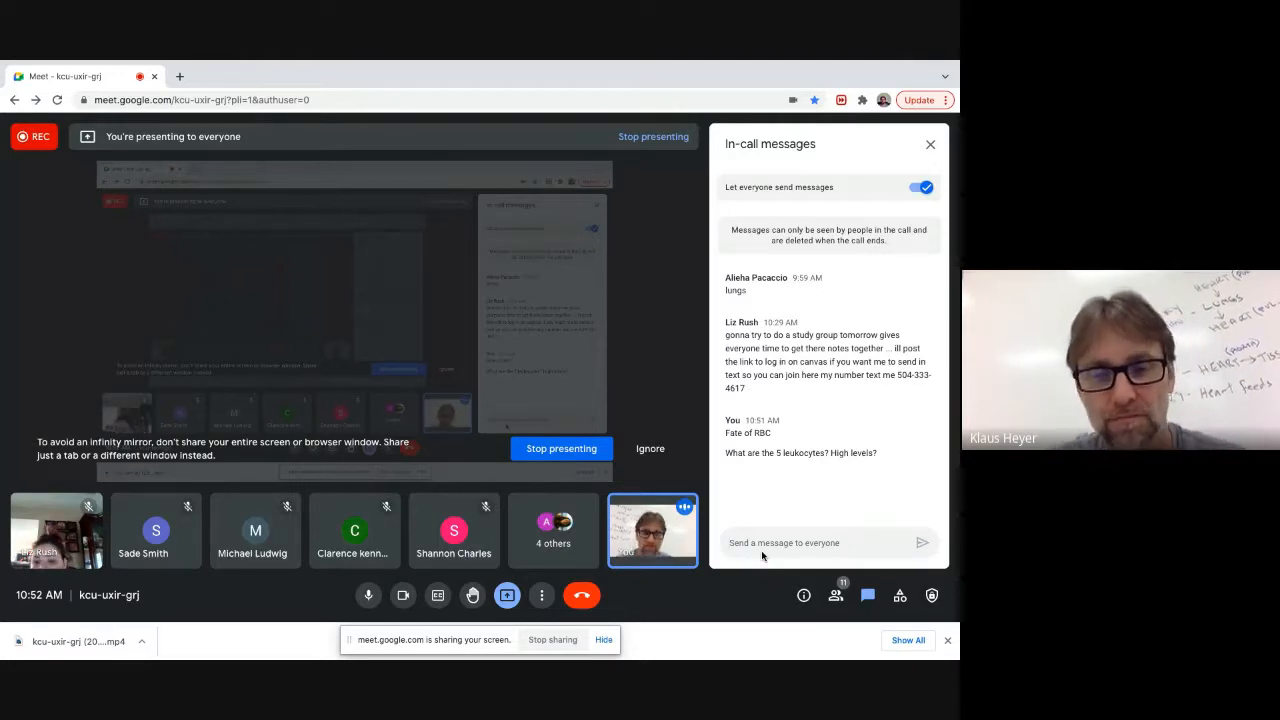
Type and send 'How are platelet plugs and clots formed' to everyone
{"action": "type", "text": "H"}
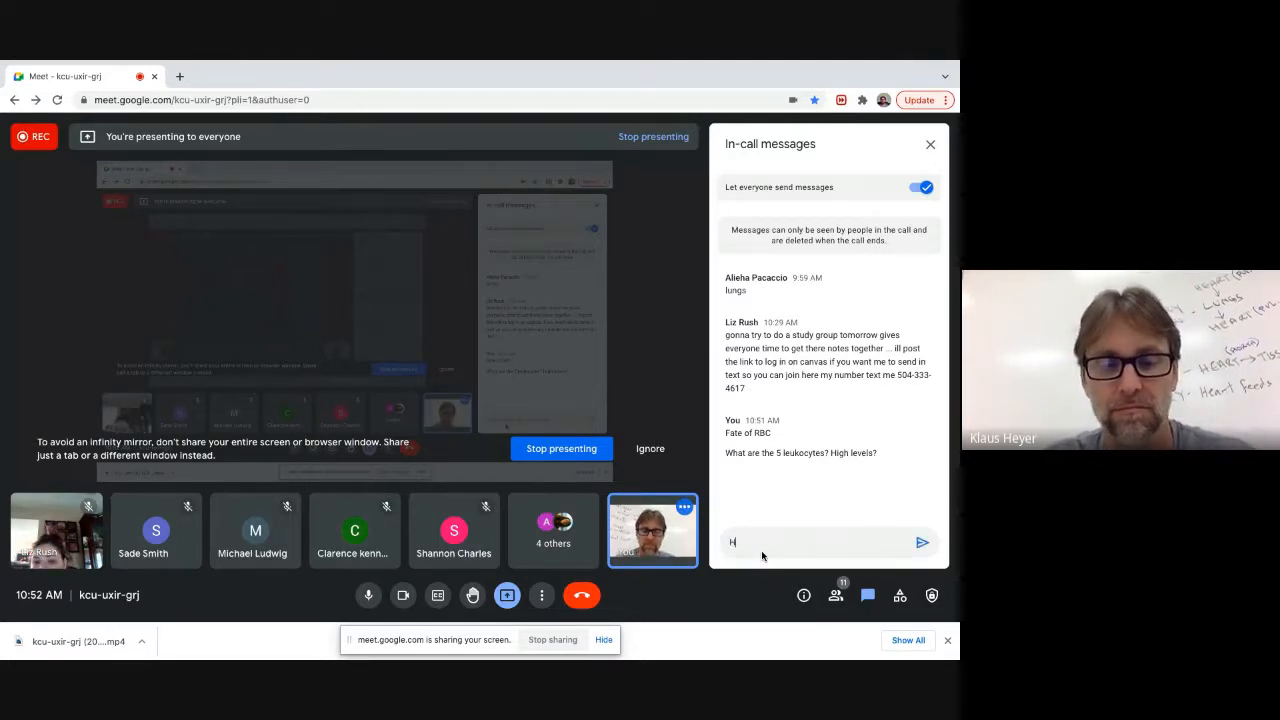
{"action": "type", "text": "ow are"}
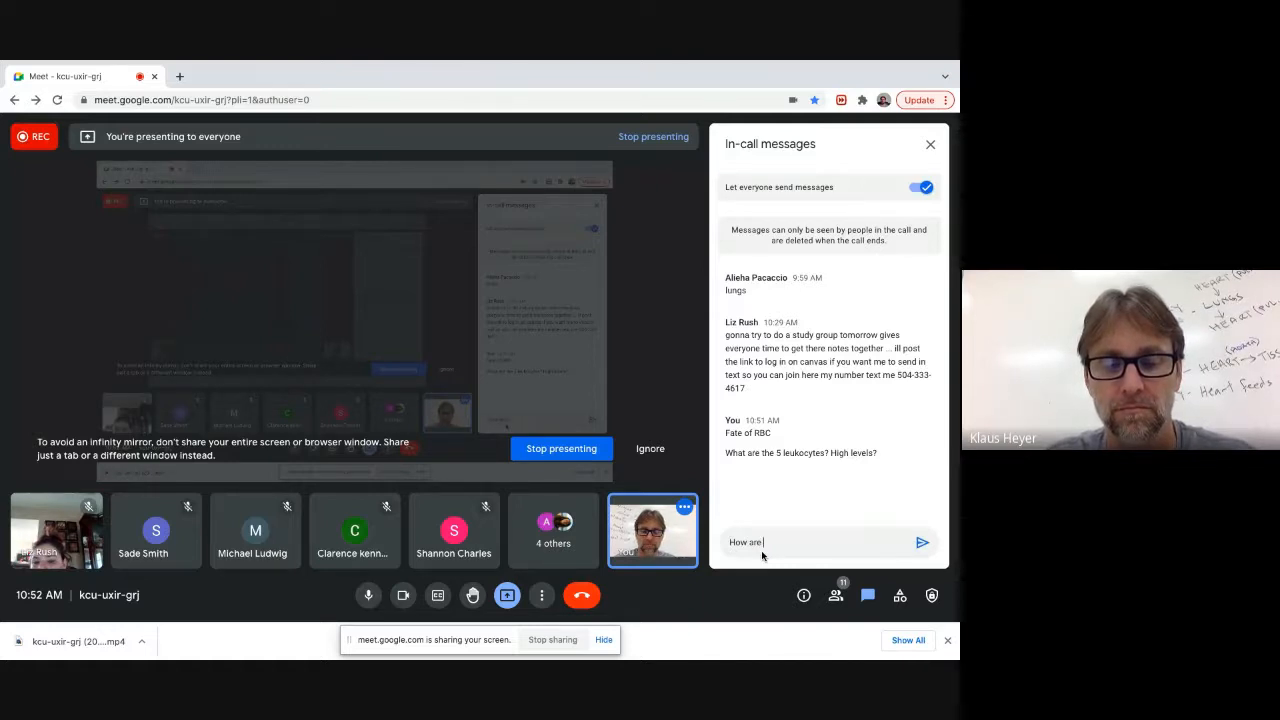
{"action": "type", "text": "p"}
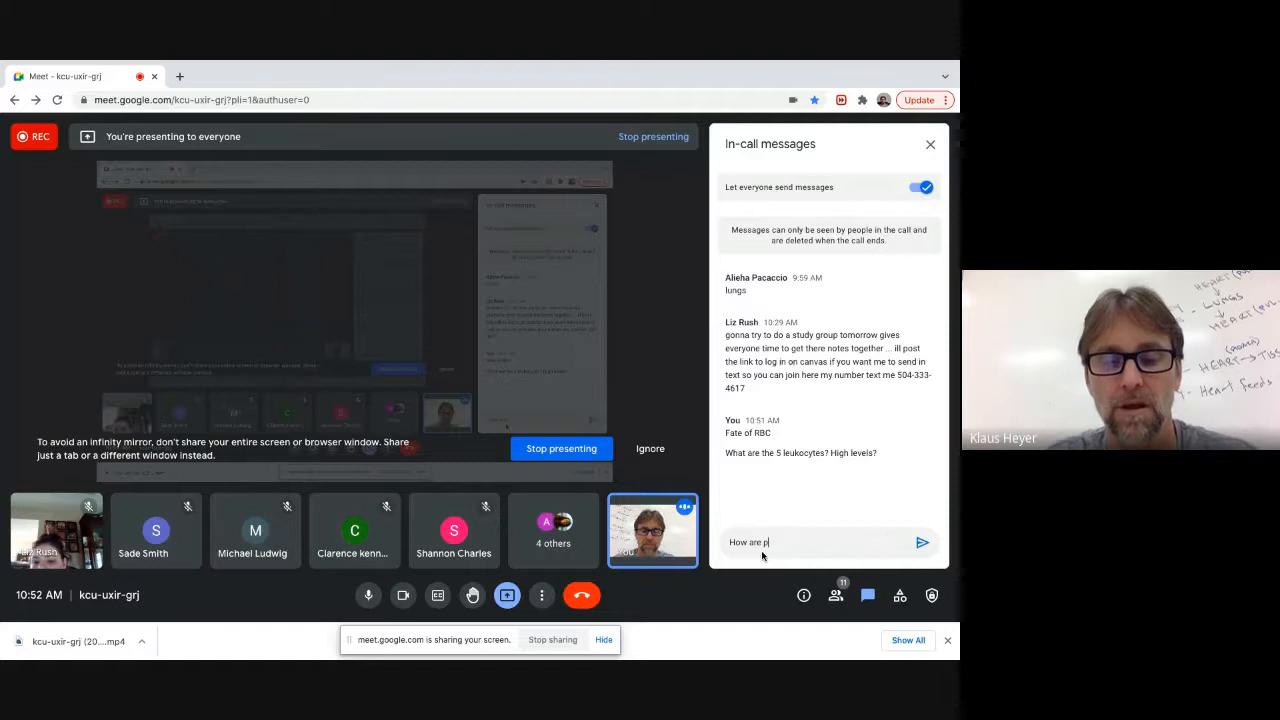
{"action": "type", "text": "latelet"}
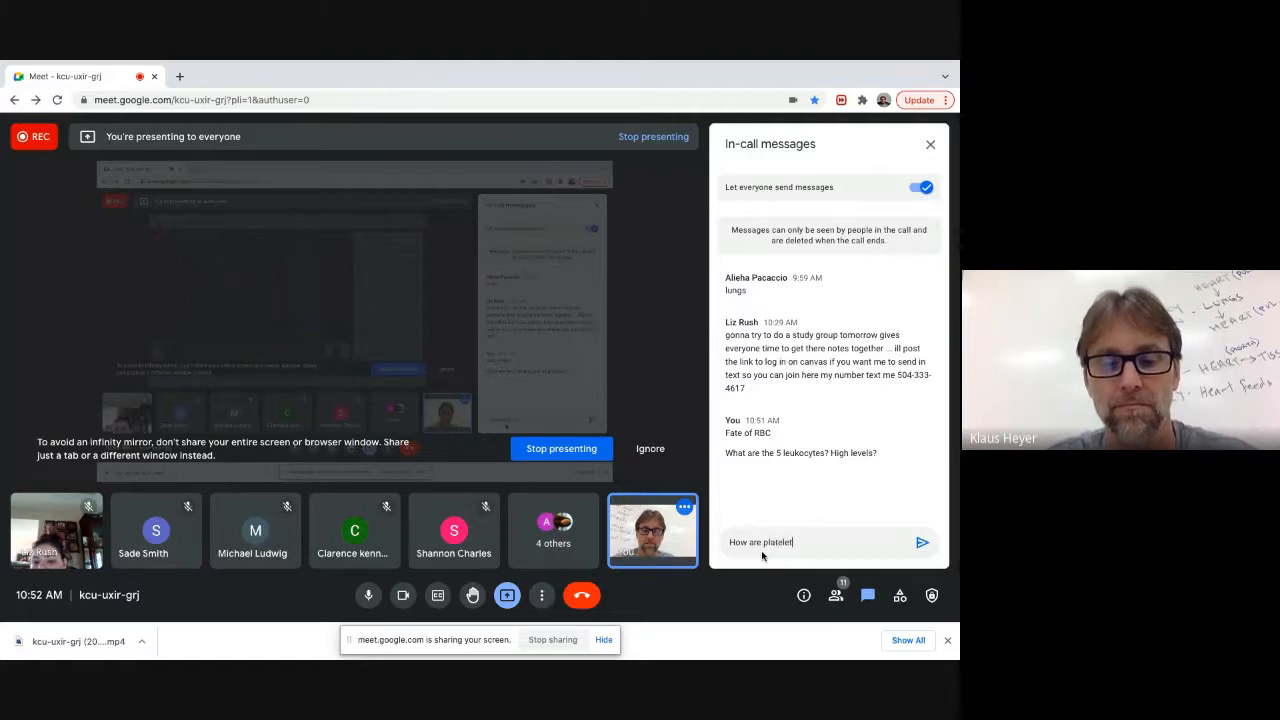
{"action": "type", "text": "plug"}
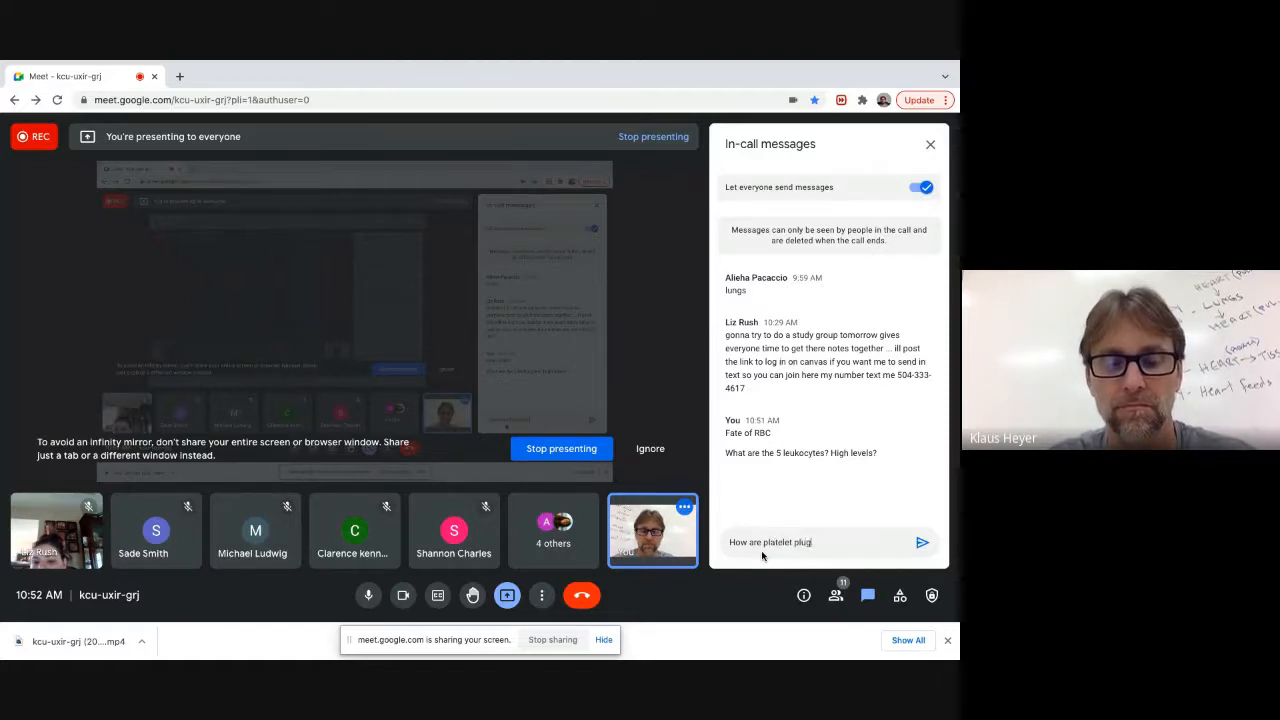
{"action": "type", "text": "s and clot"}
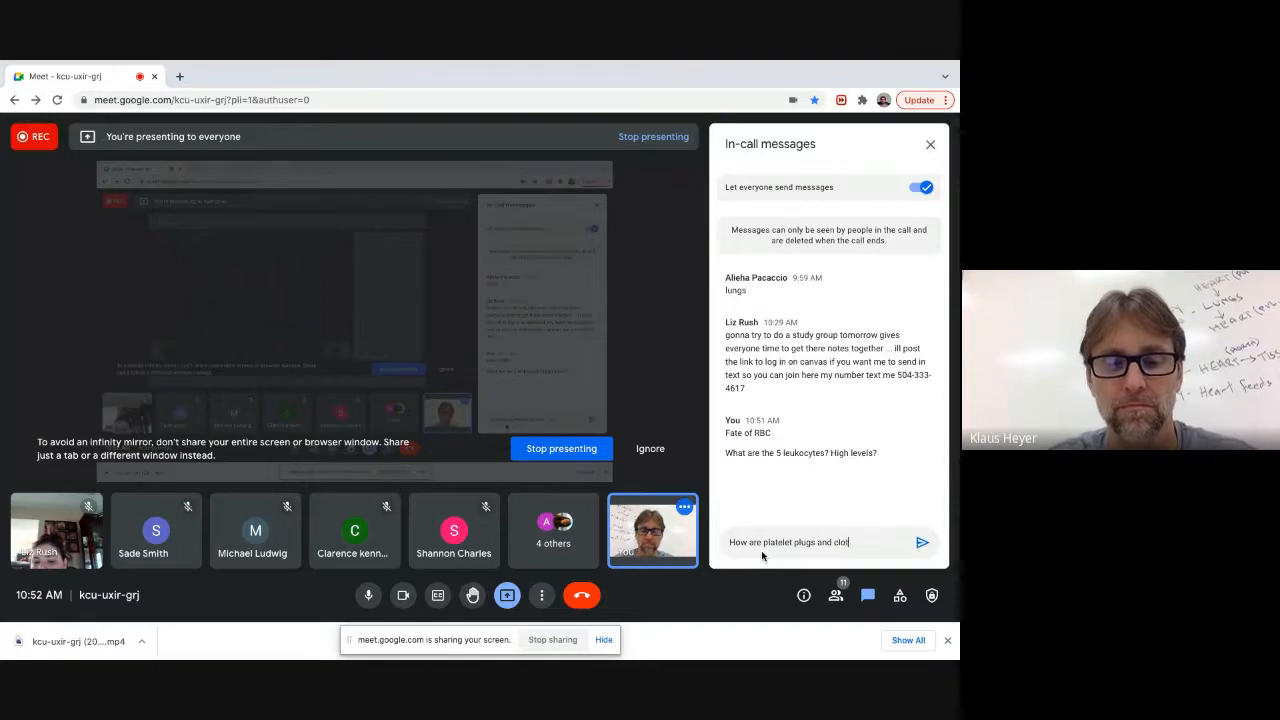
{"action": "left_click", "coordinate": [921, 542]}
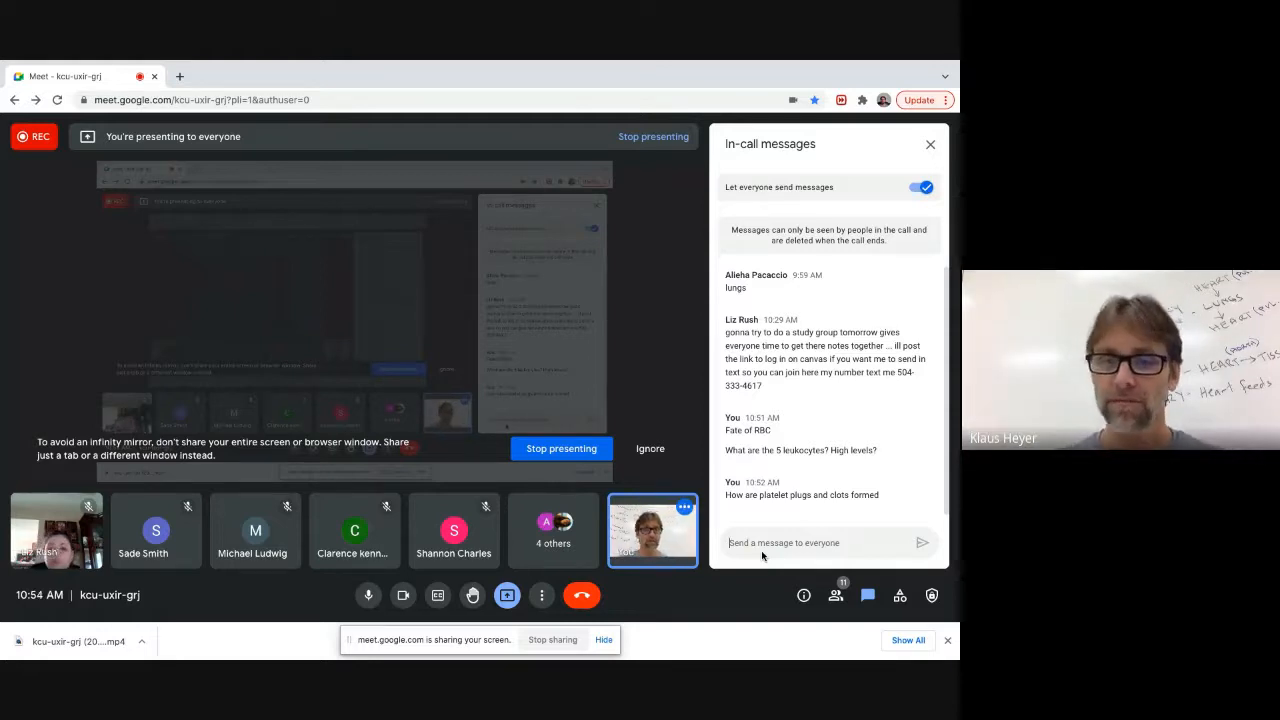
Send 'Hemolytic disease of the newborn' as the fourth chat topic
{"action": "type", "text": "Hem"}
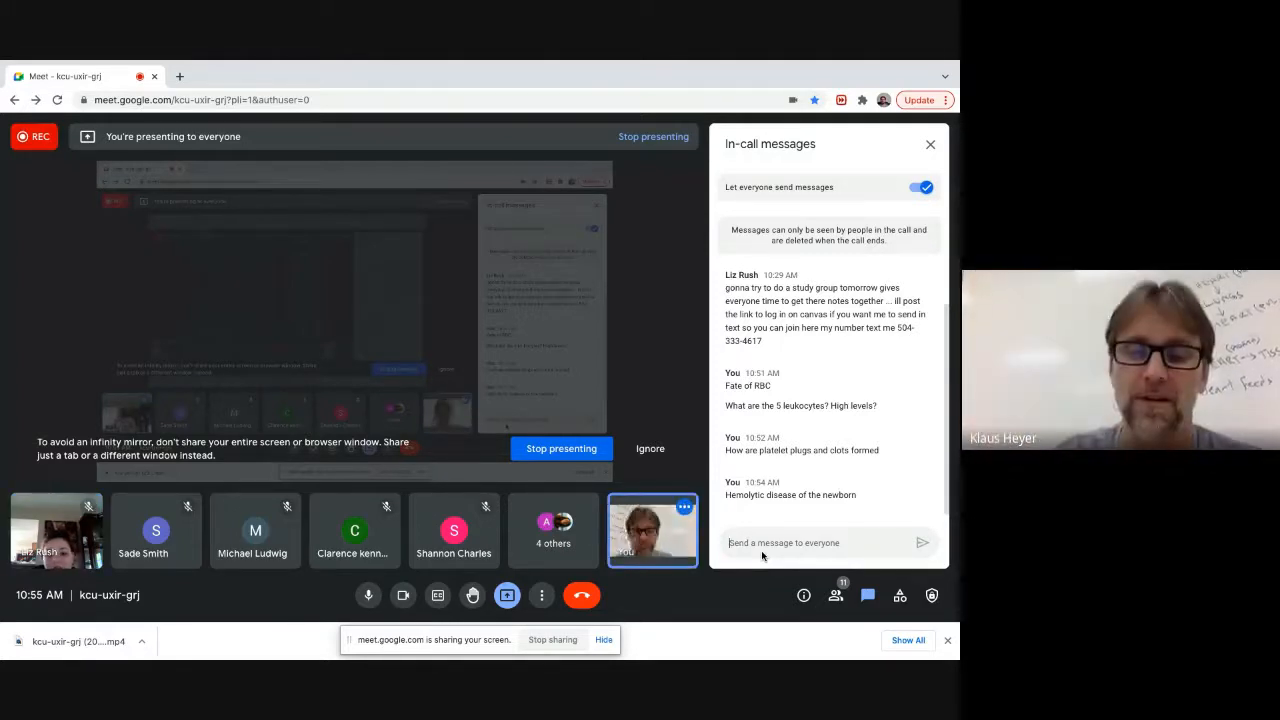
{"action": "type", "text": "Blood"}
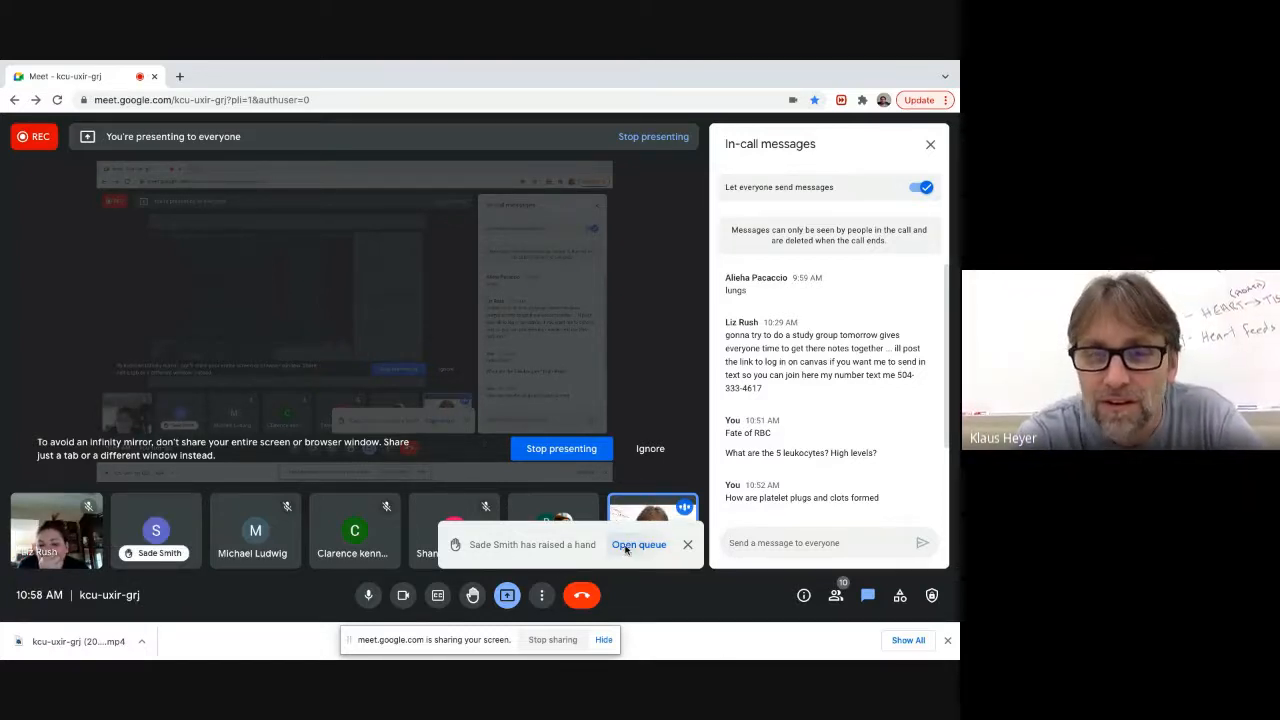
Open the raised-hand queue from the notification, showing one raised hand in People
{"action": "left_click", "coordinate": [638, 544]}
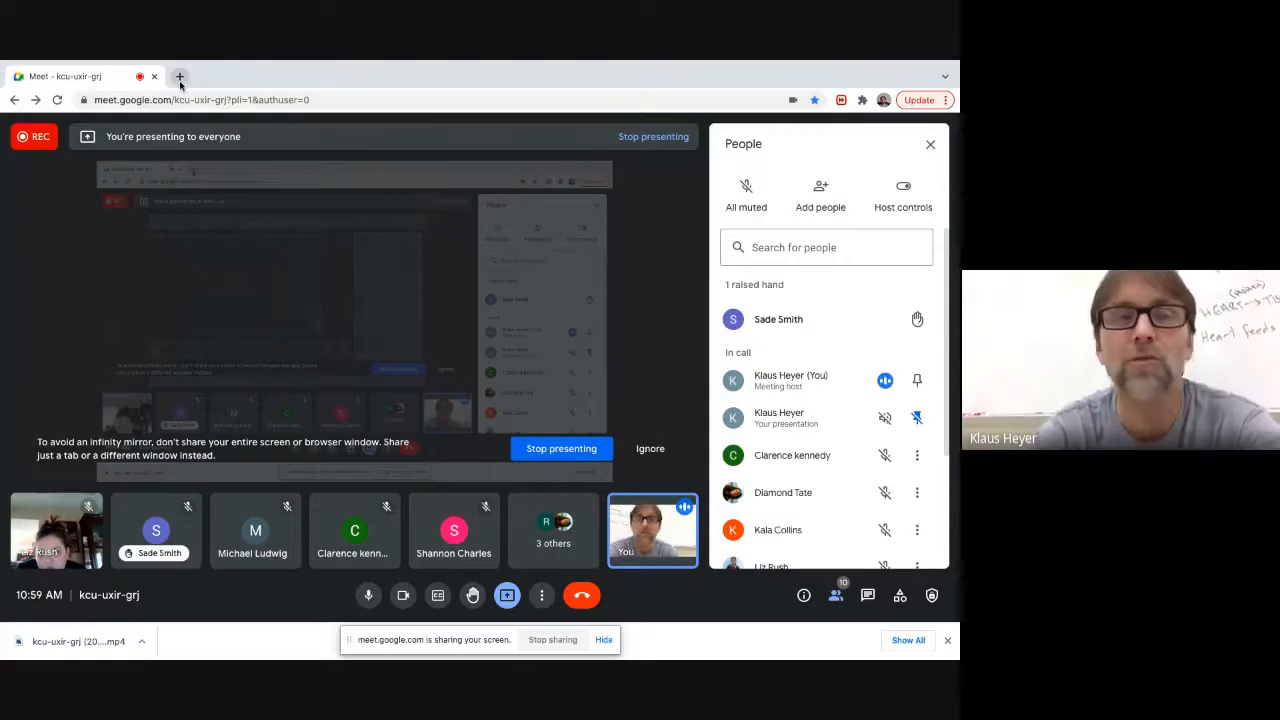
{"action": "mouse_move", "coordinate": [180, 77]}
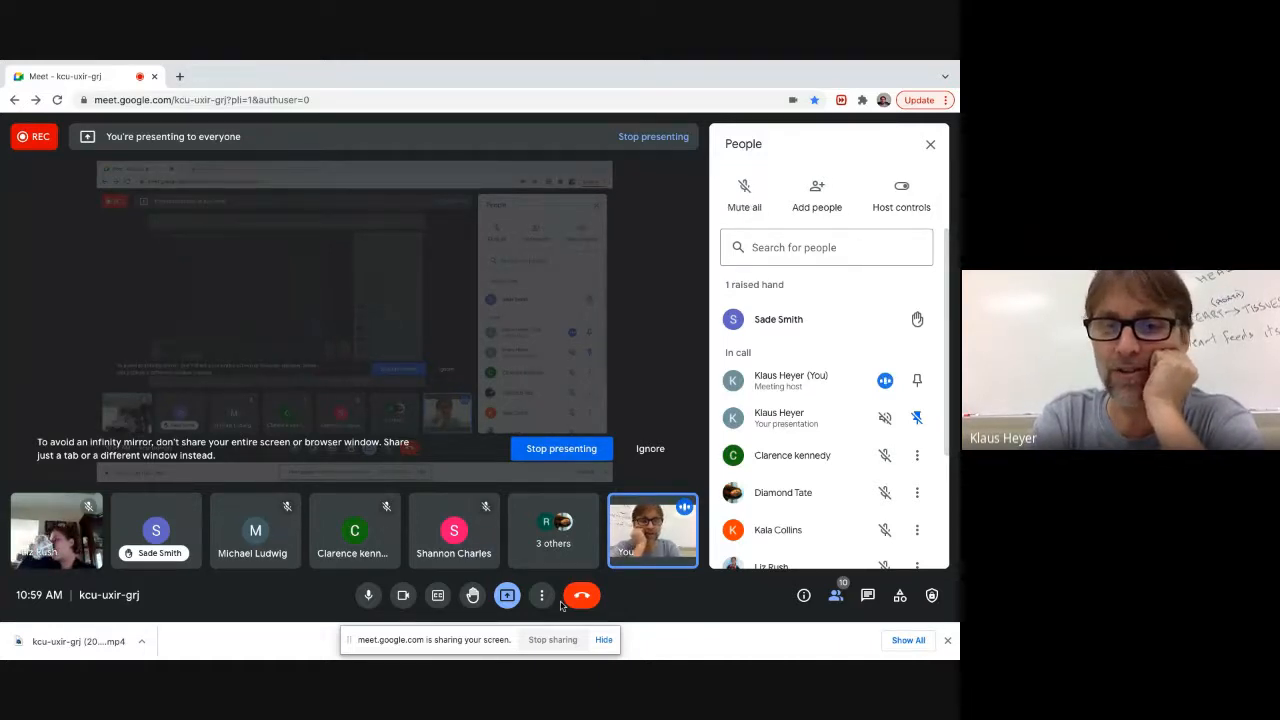
{"action": "mouse_move", "coordinate": [541, 595]}
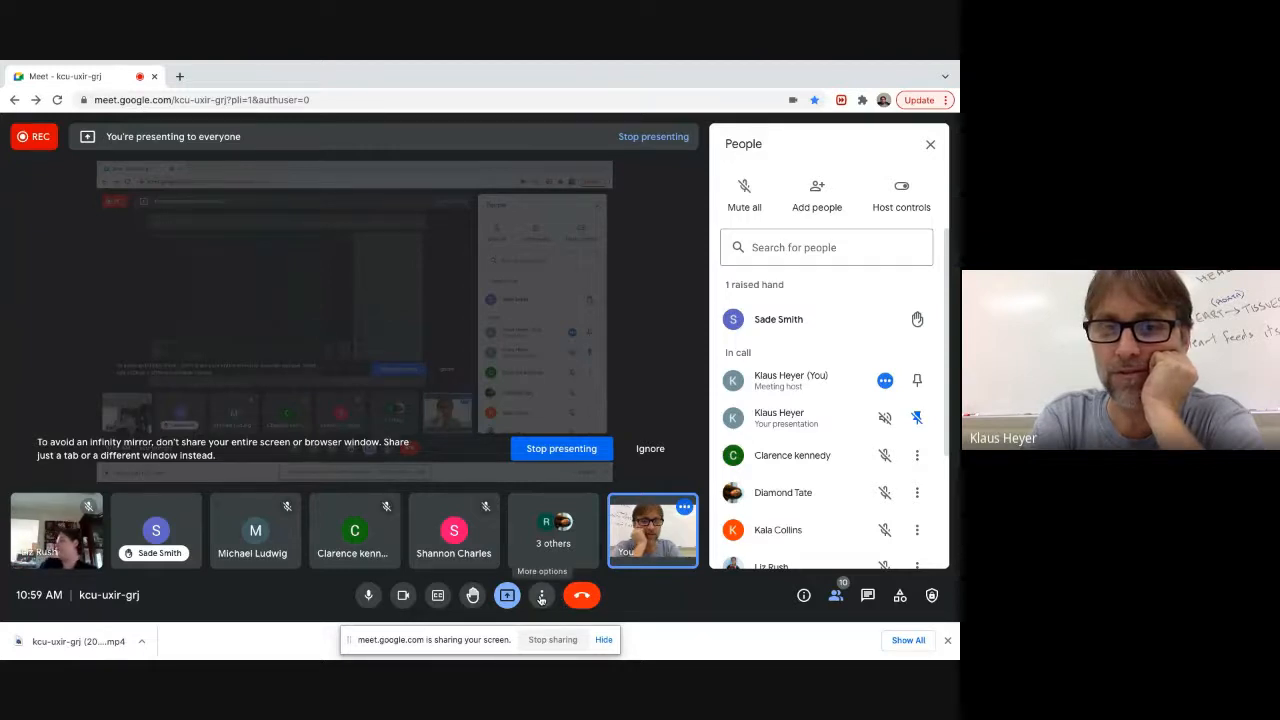